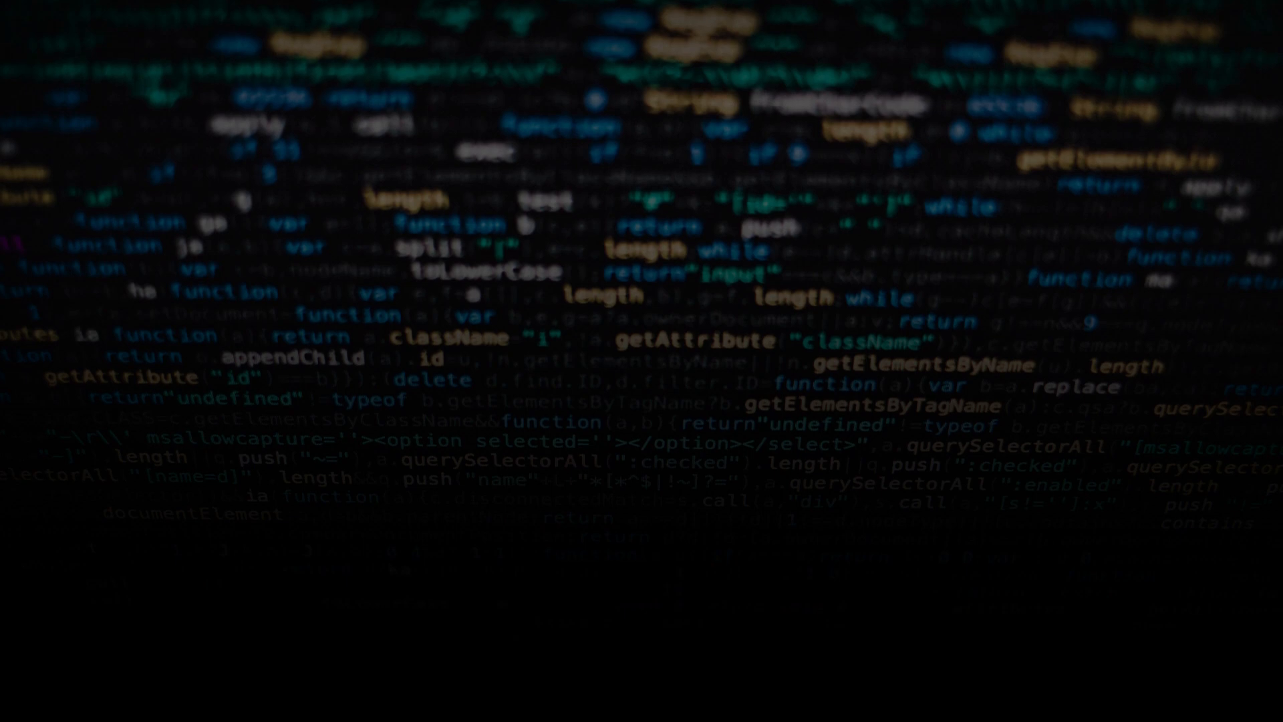
- Run Help > Check for Driver Updates and start downloading the newer NVIDIA Studio Driver
left_click(178, 24)
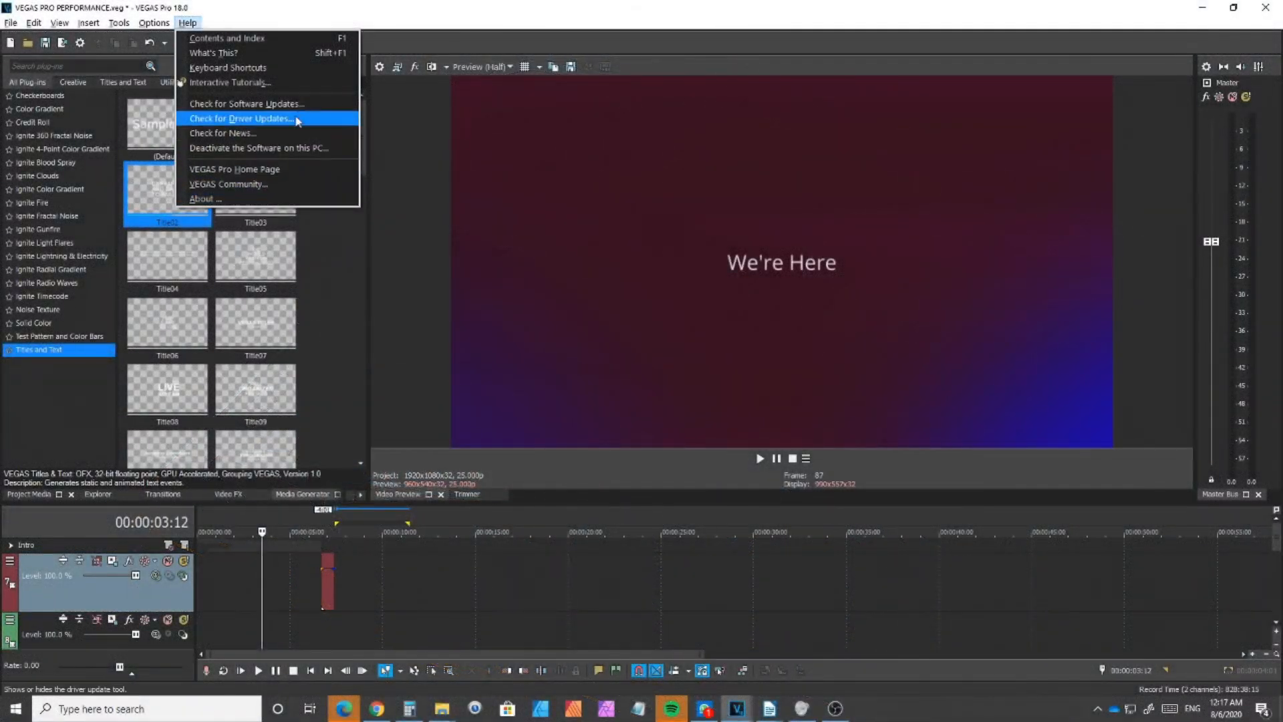
mouse_move(304, 118)
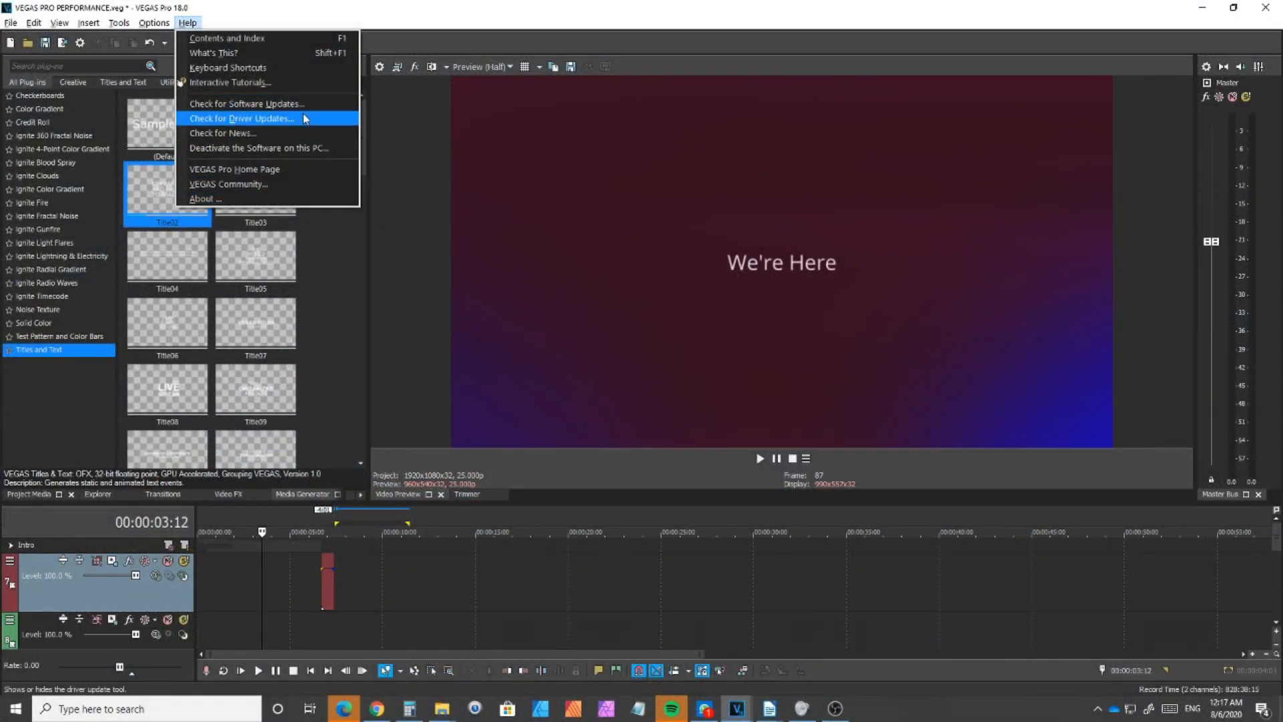
left_click(242, 119)
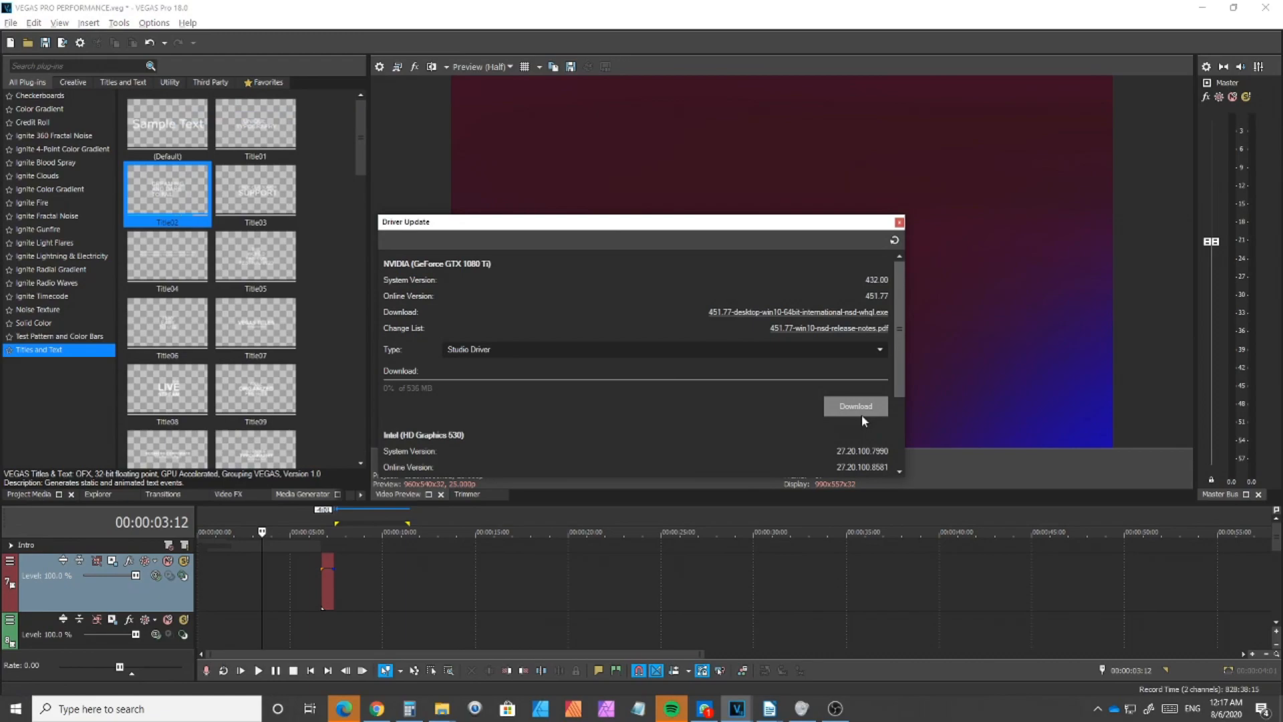
left_click(856, 406)
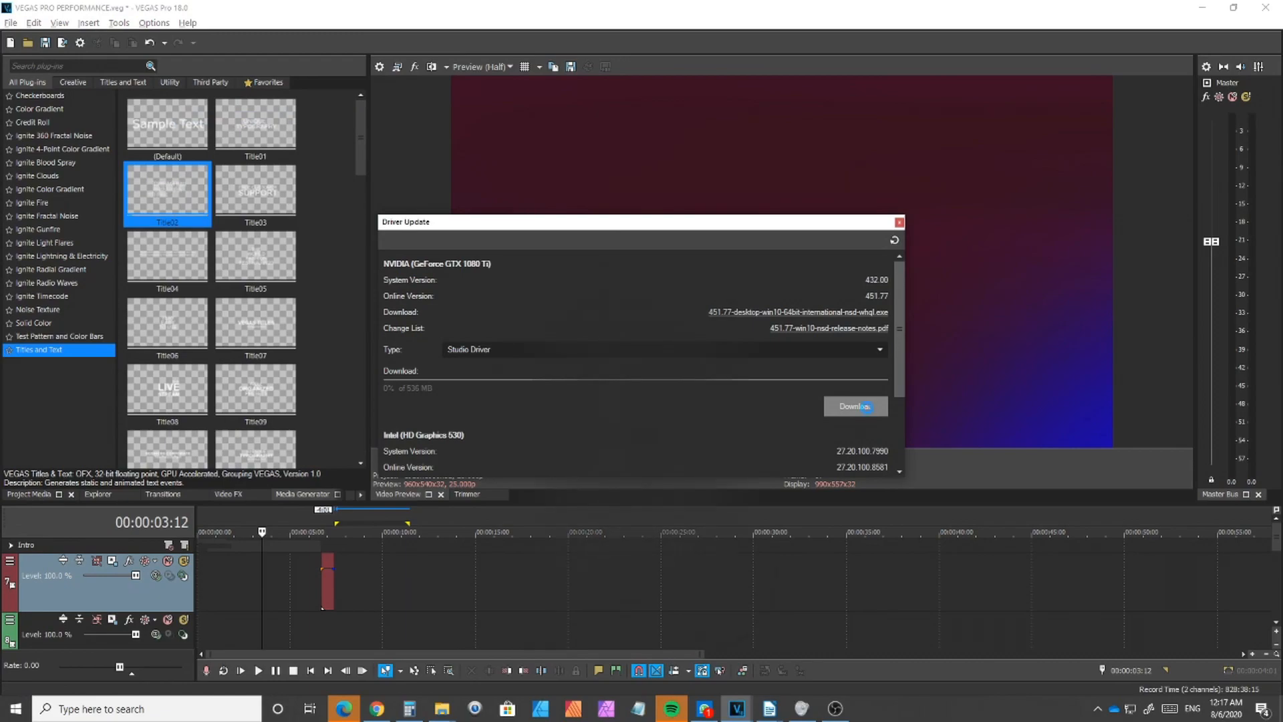
left_click(856, 406)
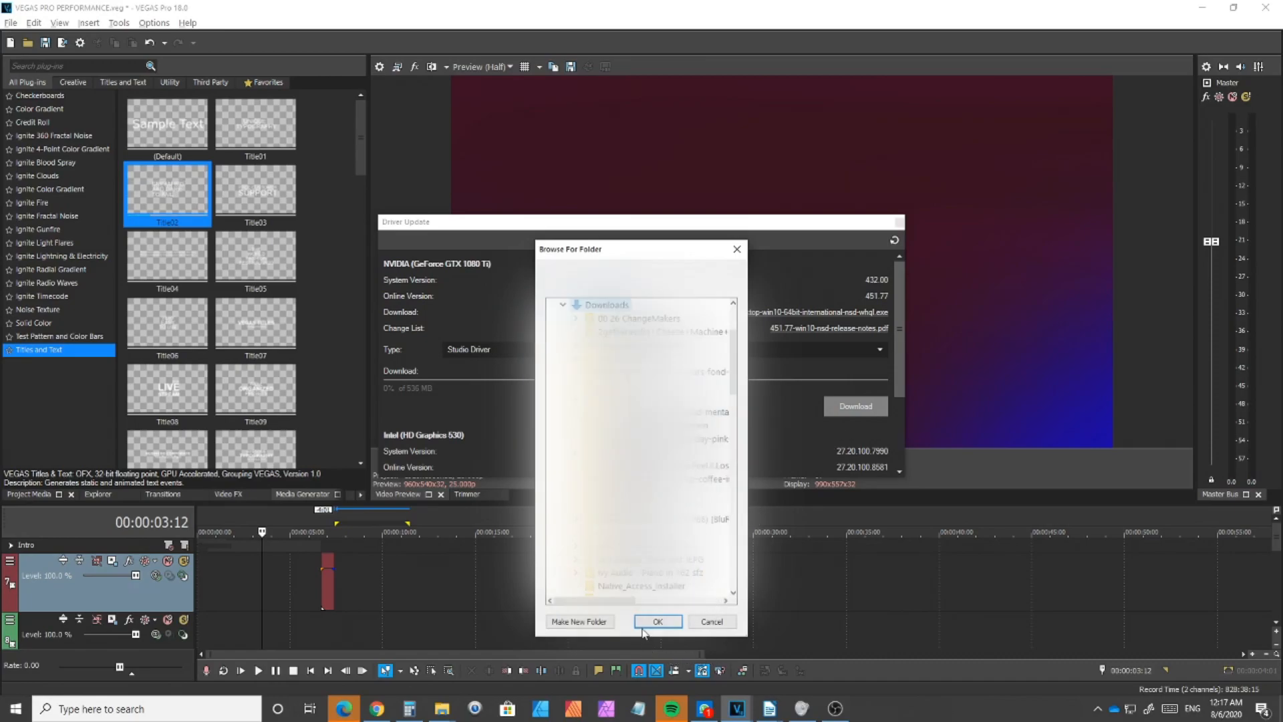
left_click(658, 622)
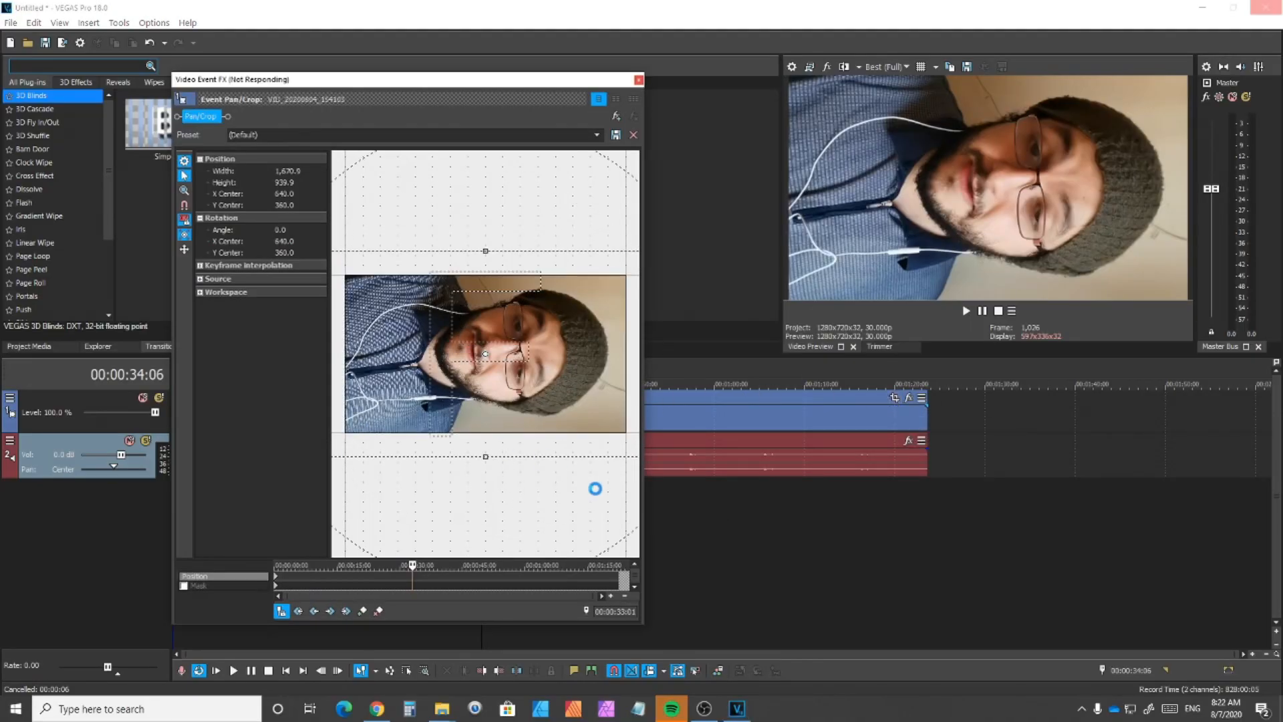
left_click(639, 80)
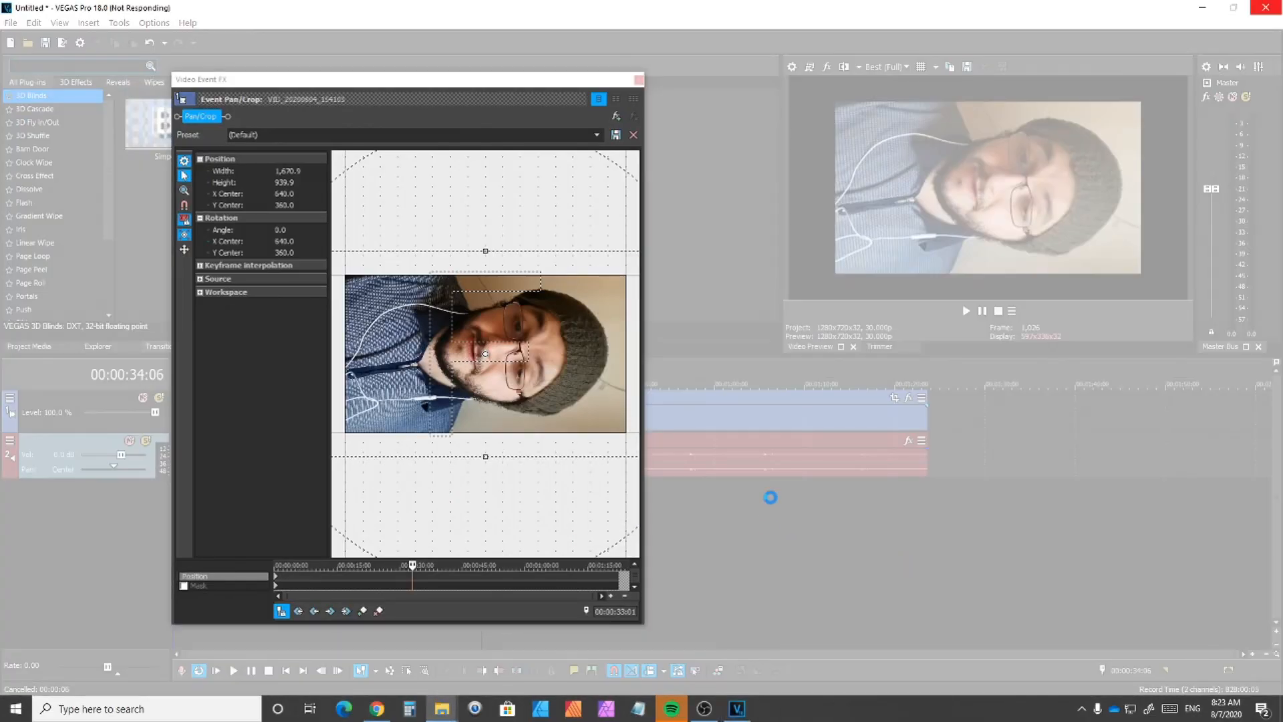
mouse_move(163, 572)
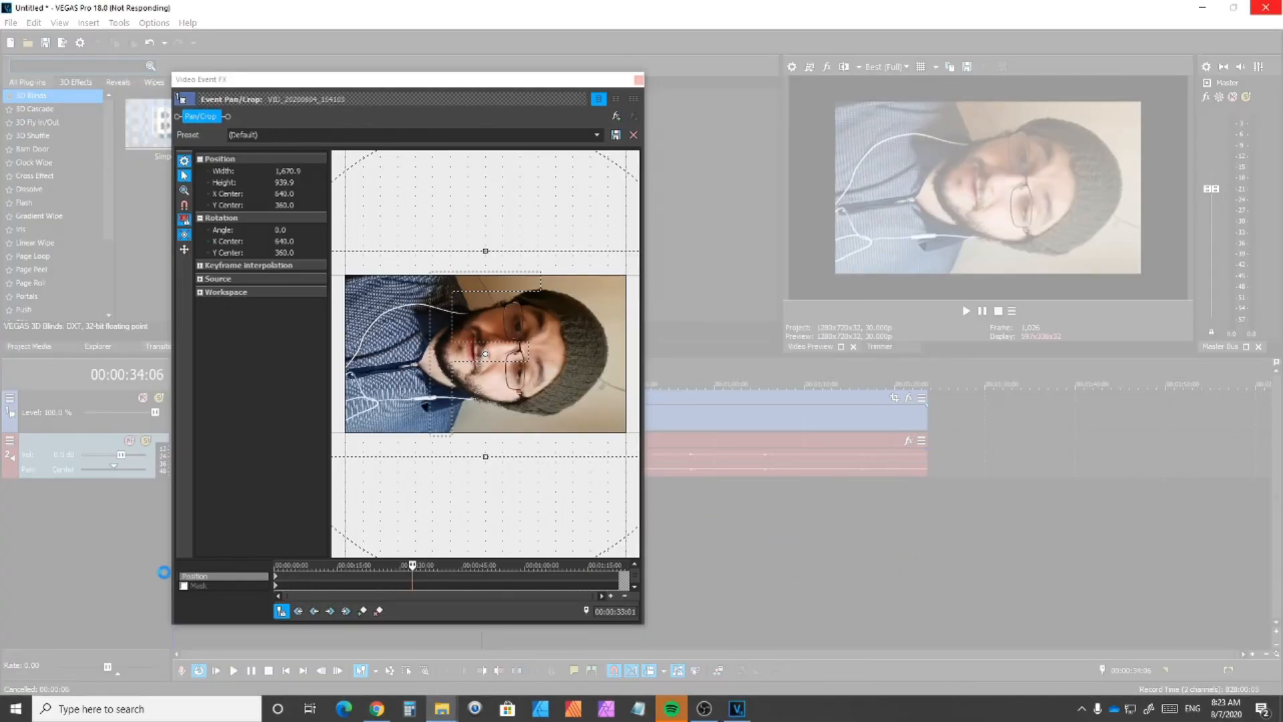